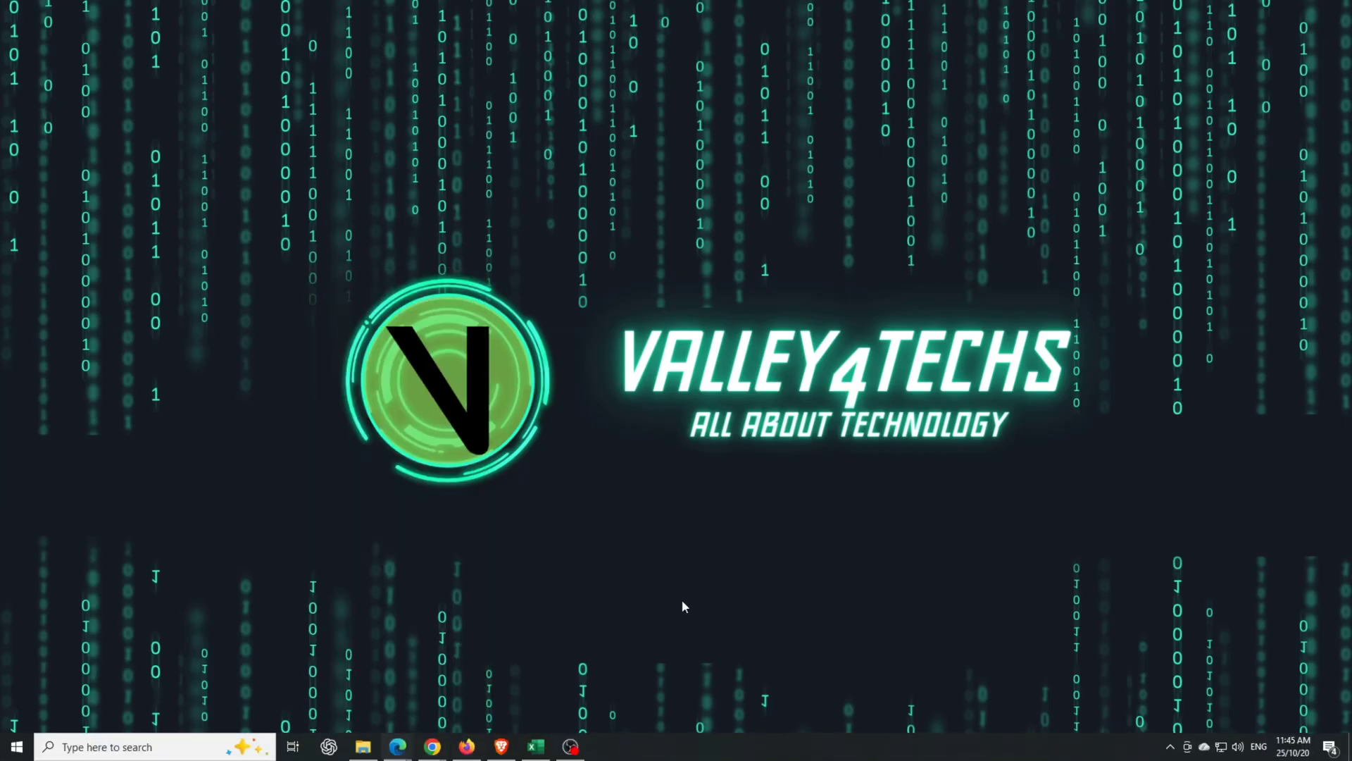
Launch Microsoft Edge from the taskbar and bring up its '...' main menu
{"action": "left_click", "coordinate": [397, 746]}
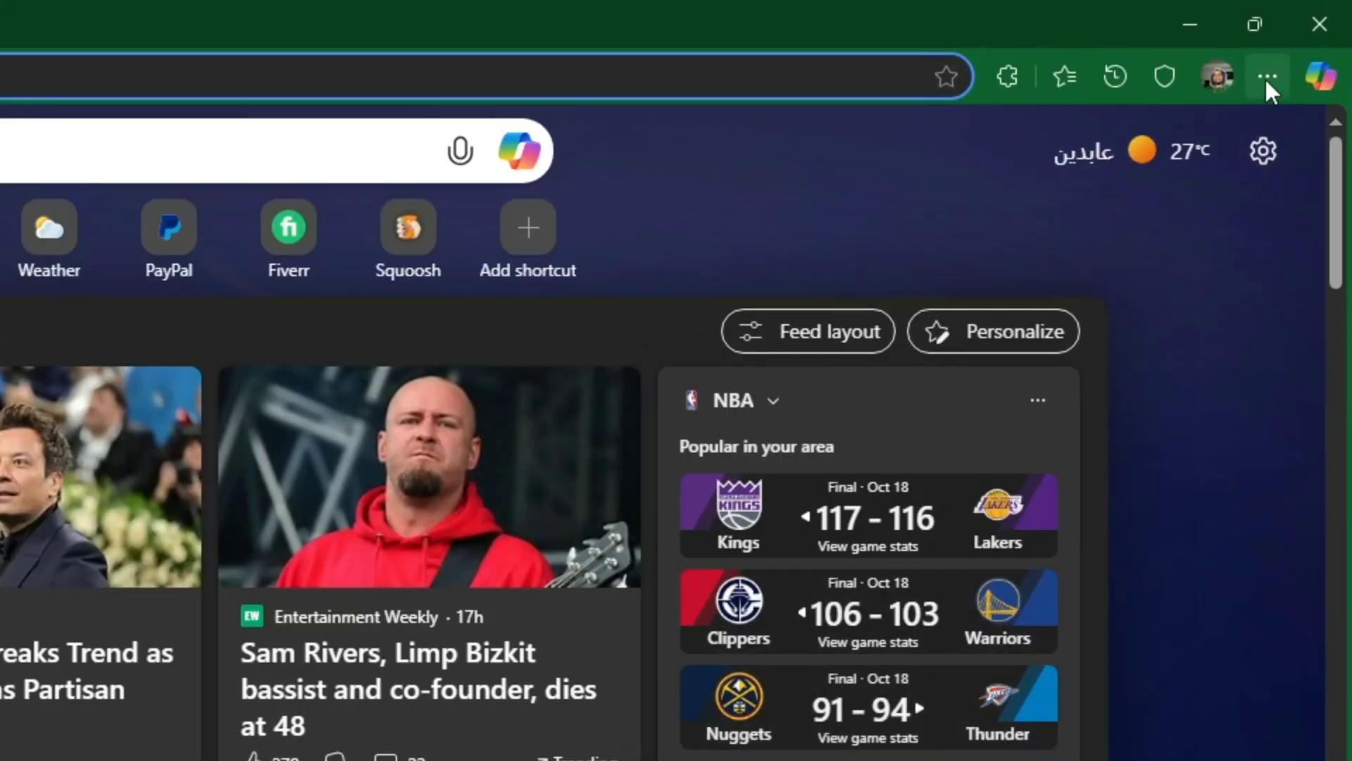
{"action": "left_click", "coordinate": [1267, 76]}
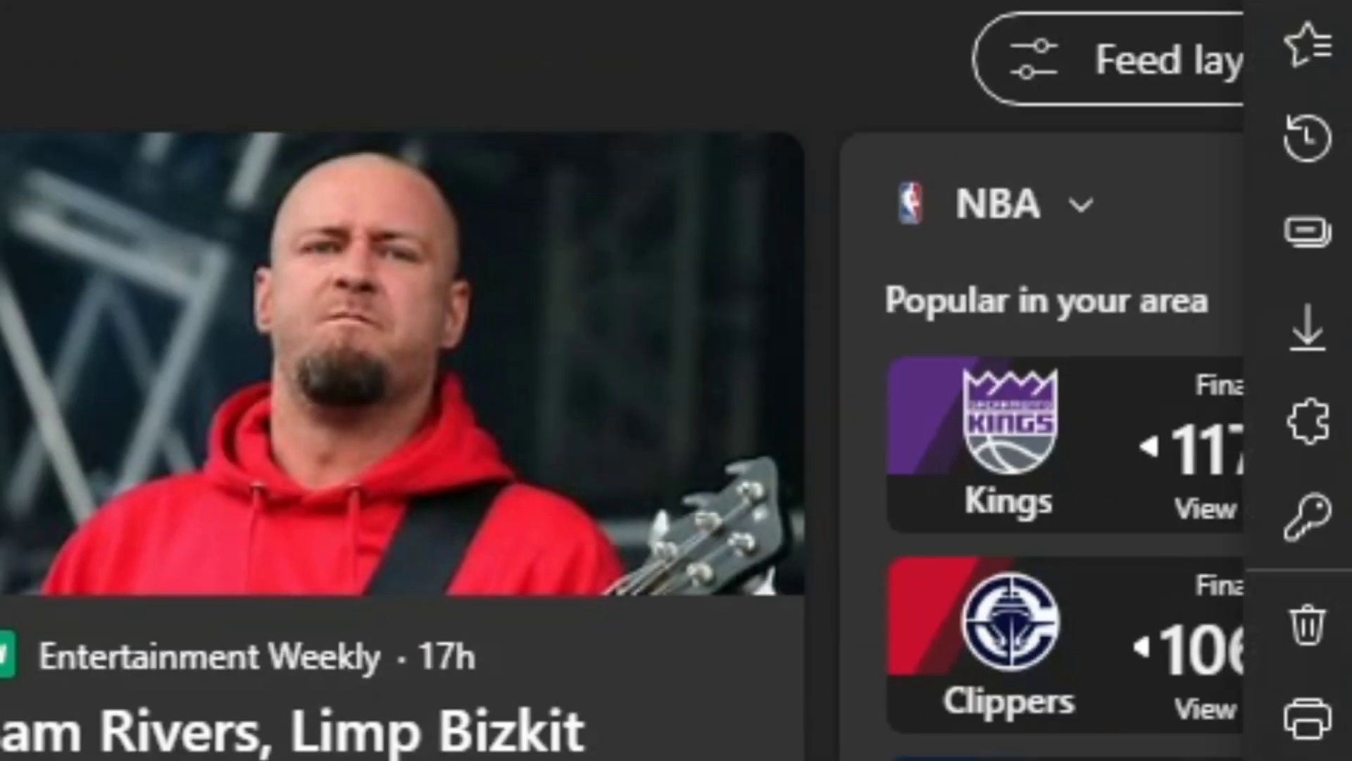
{"action": "left_click", "coordinate": [1278, 22]}
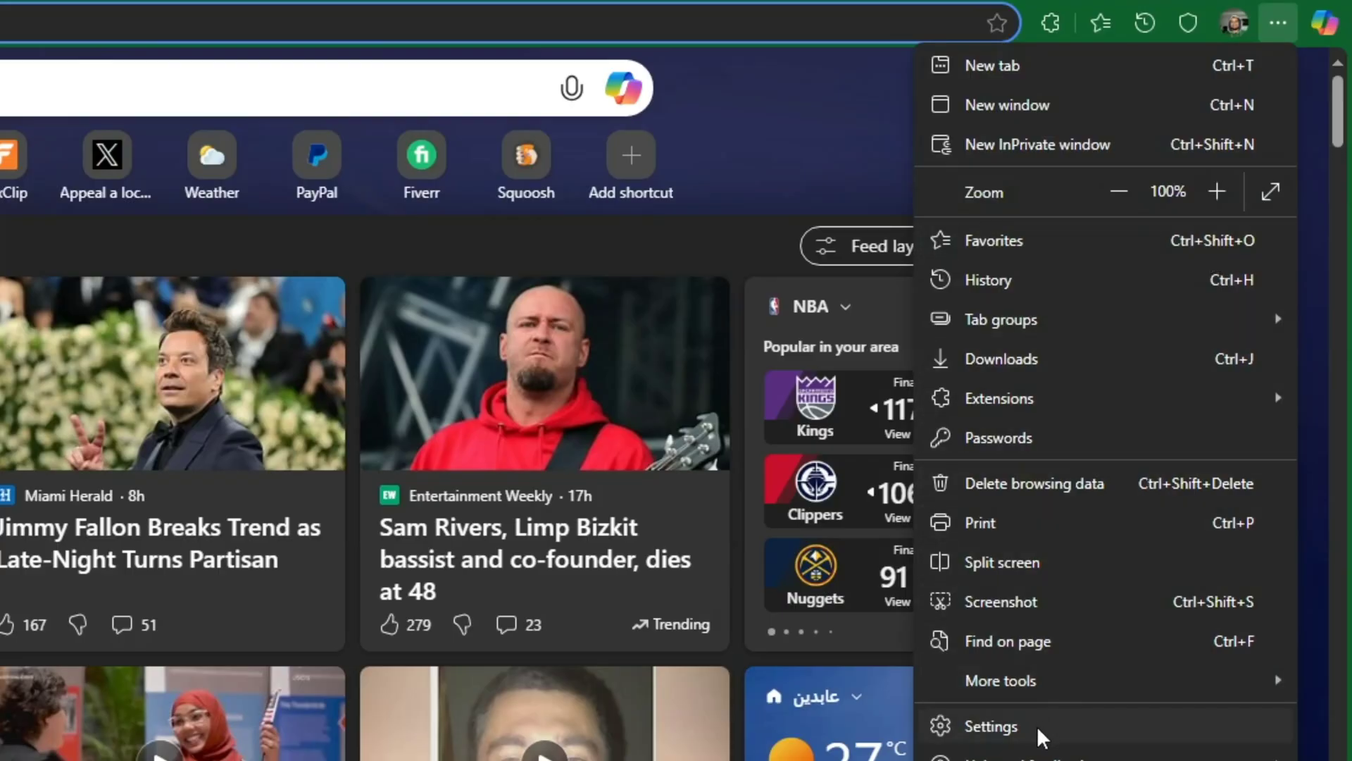
Go to Edge Settings and show the System and performance section
{"action": "left_click", "coordinate": [990, 726]}
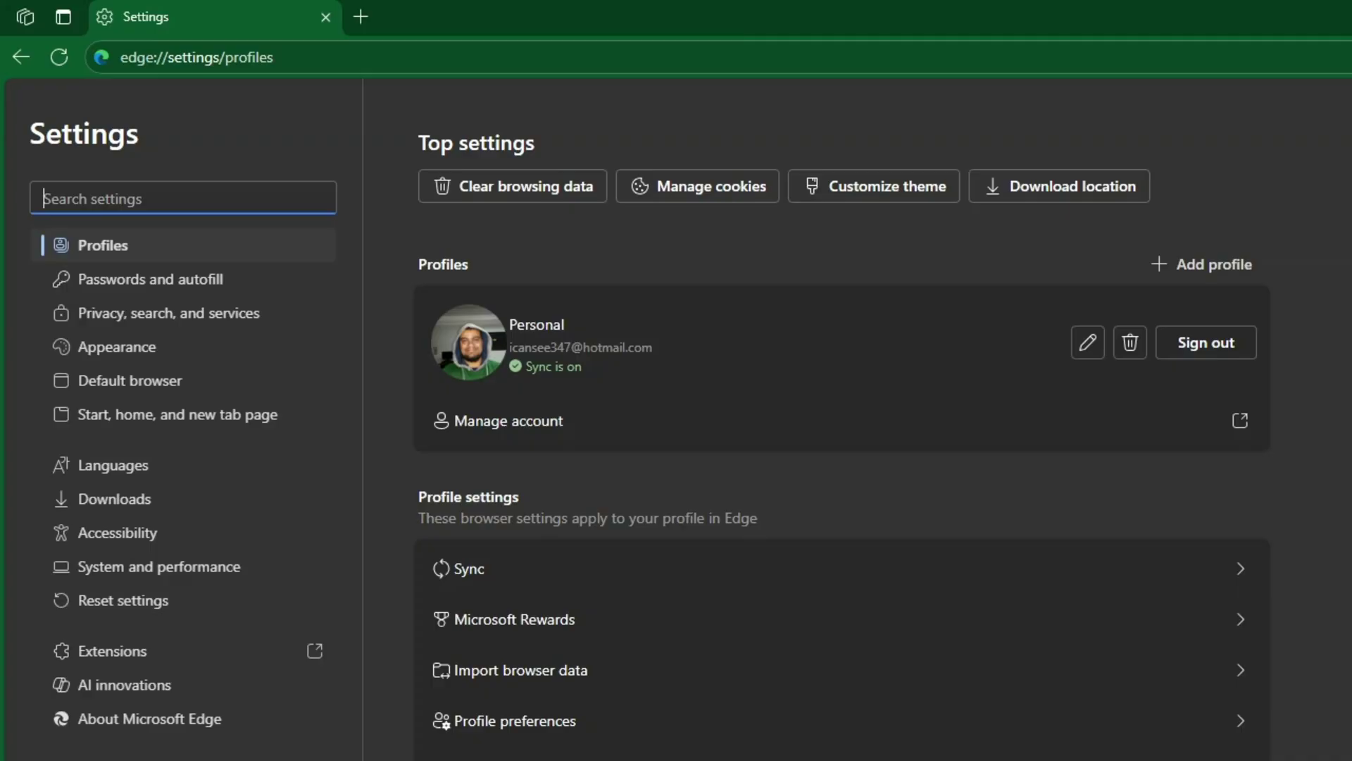
{"action": "left_click", "coordinate": [160, 567]}
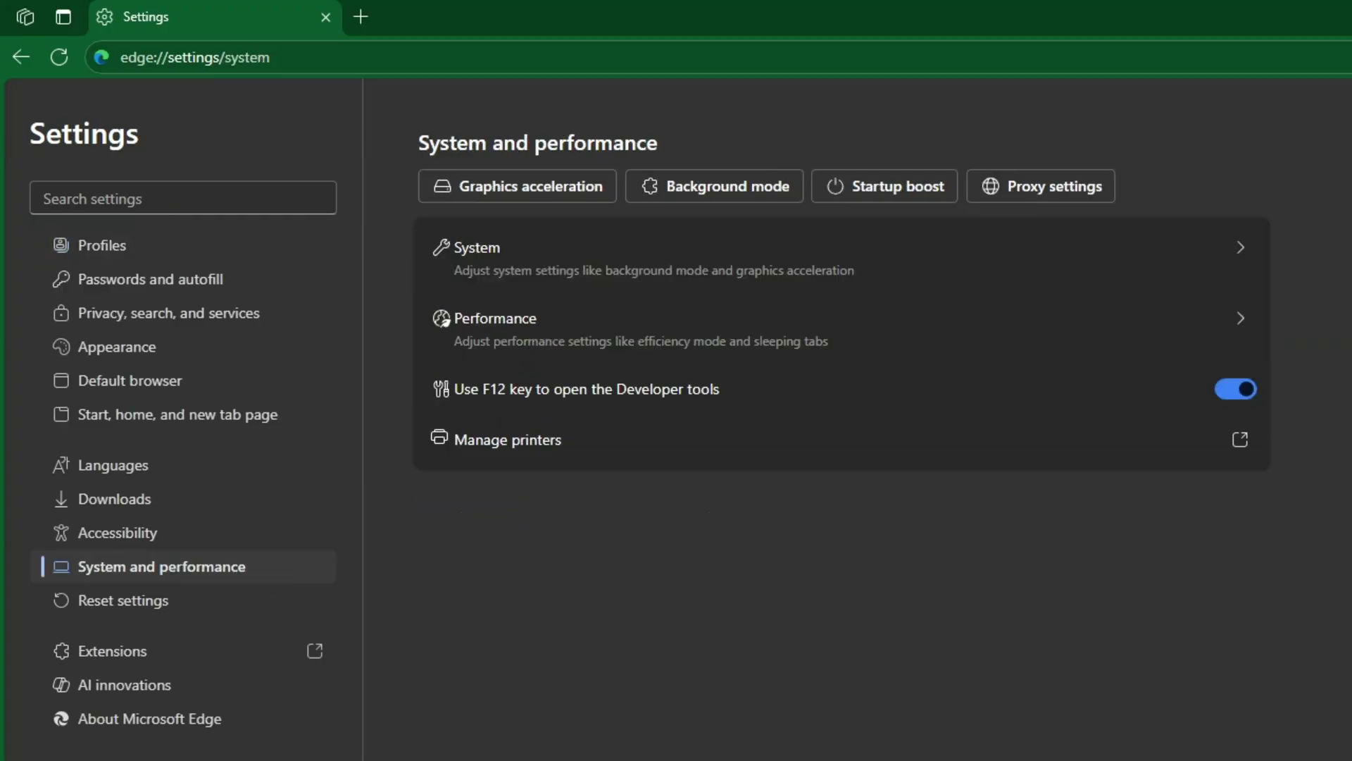
{"action": "mouse_move", "coordinate": [890, 269]}
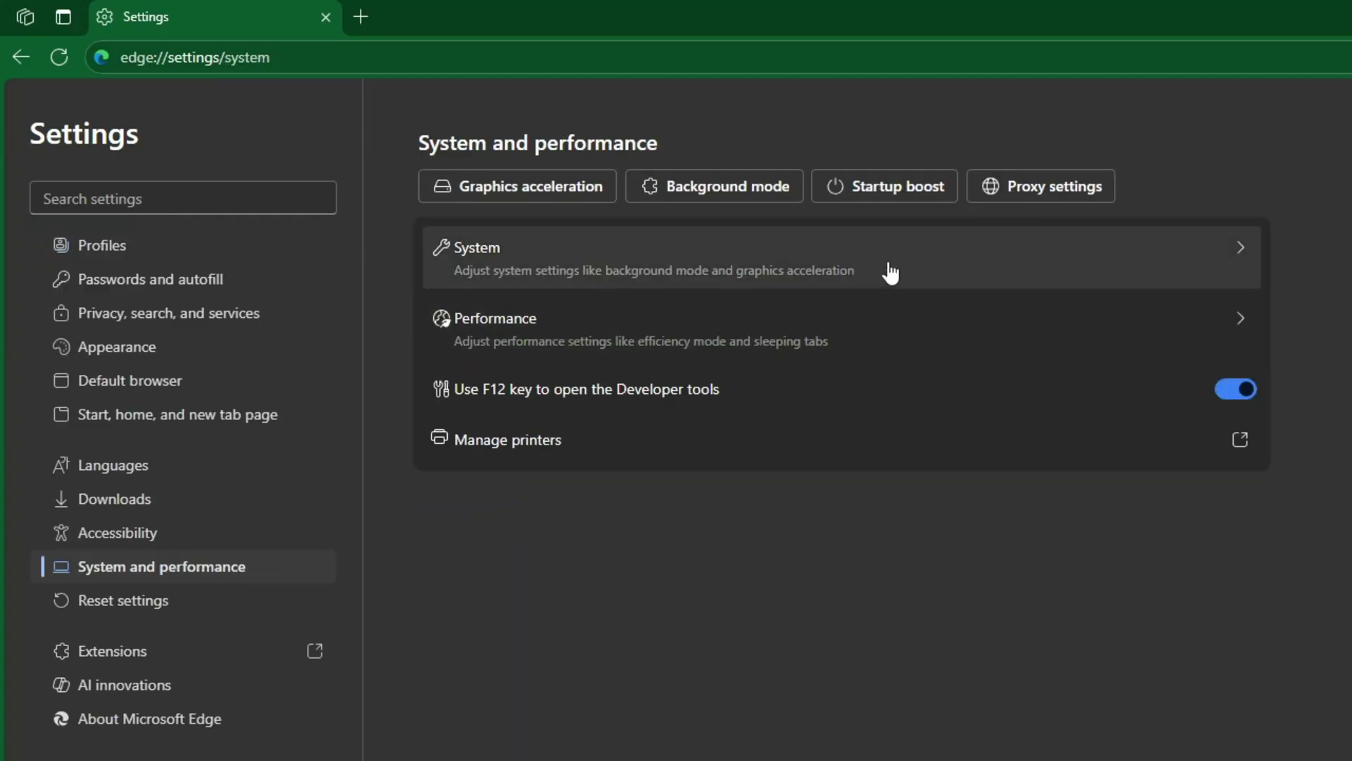
Switch off Startup boost and 'Continue running background extensions and apps', then close Edge
{"action": "left_click", "coordinate": [841, 256]}
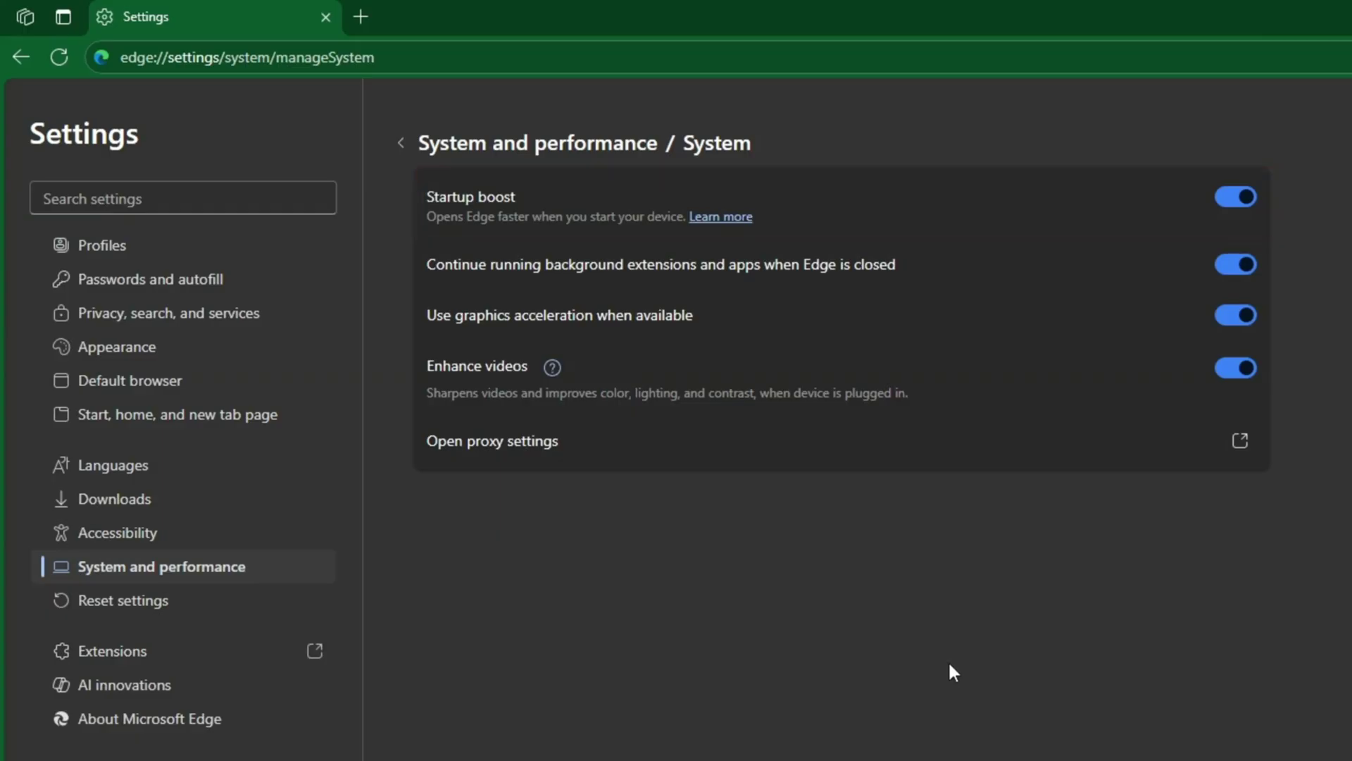
{"action": "mouse_move", "coordinate": [1074, 503]}
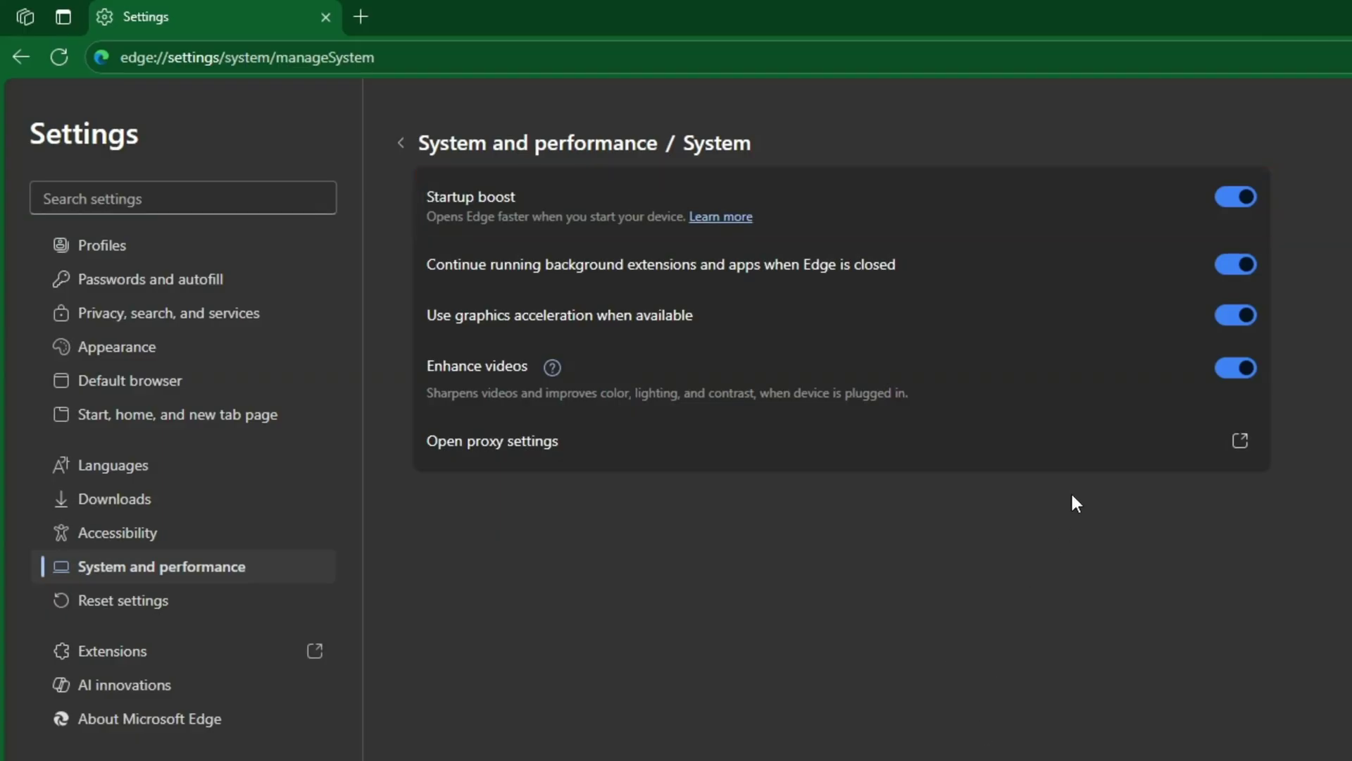
{"action": "mouse_move", "coordinate": [1235, 196]}
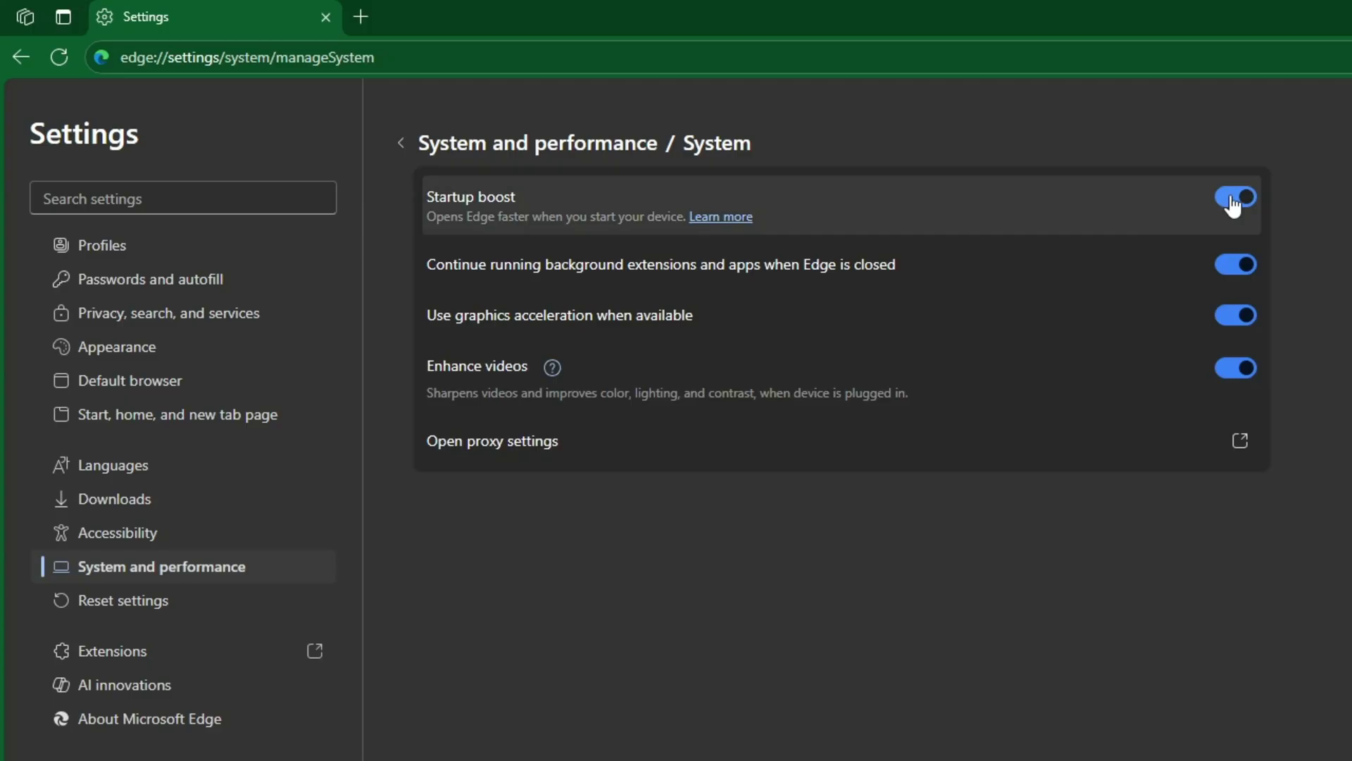
{"action": "left_click", "coordinate": [1235, 197]}
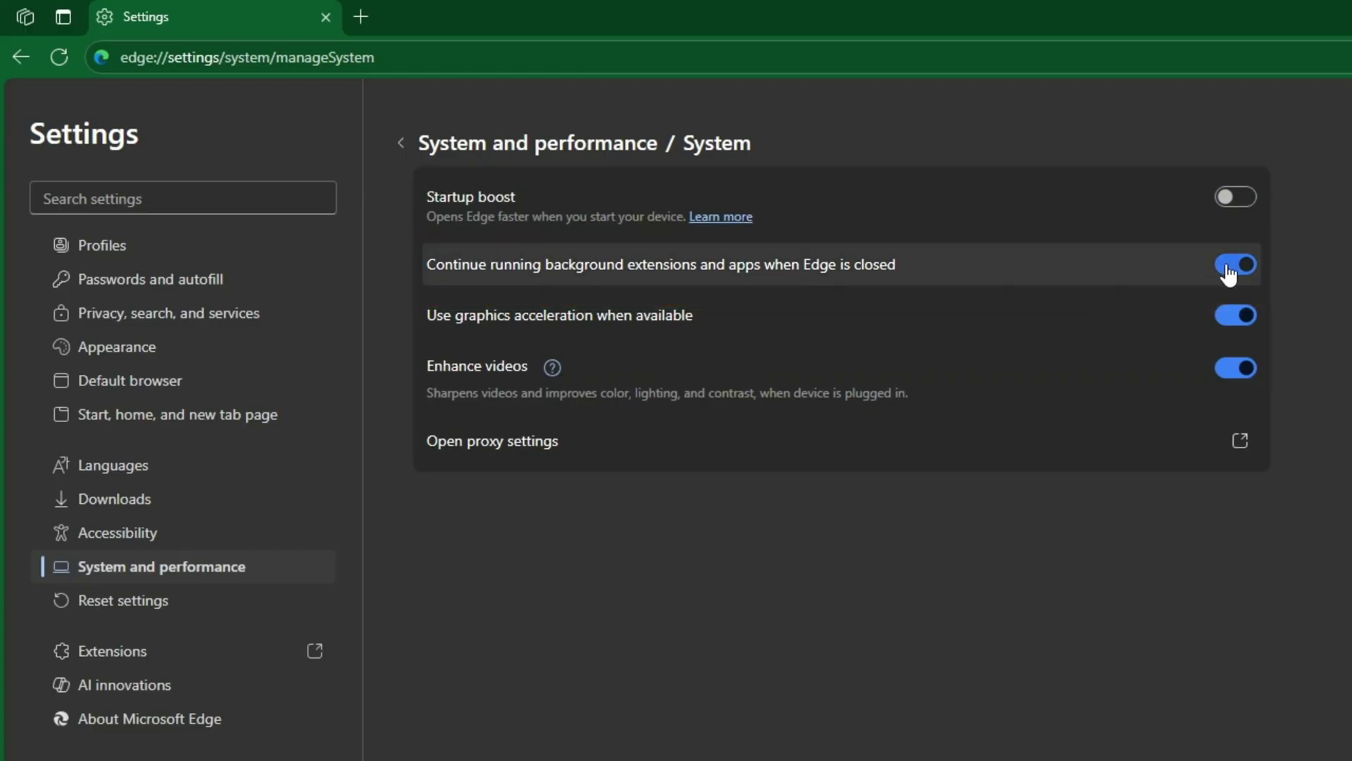
{"action": "left_click", "coordinate": [1235, 264]}
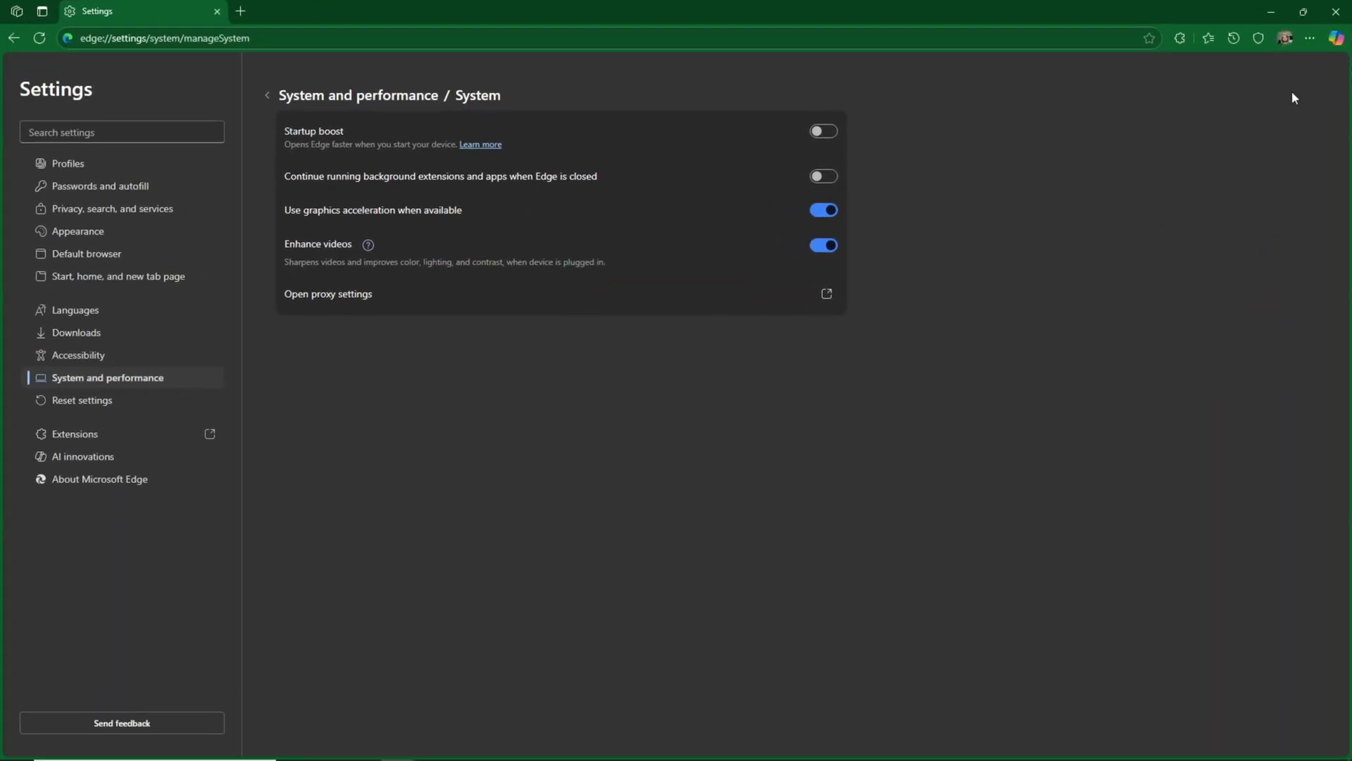
{"action": "left_click", "coordinate": [15, 747]}
{"action": "type", "text": "startup apps"}
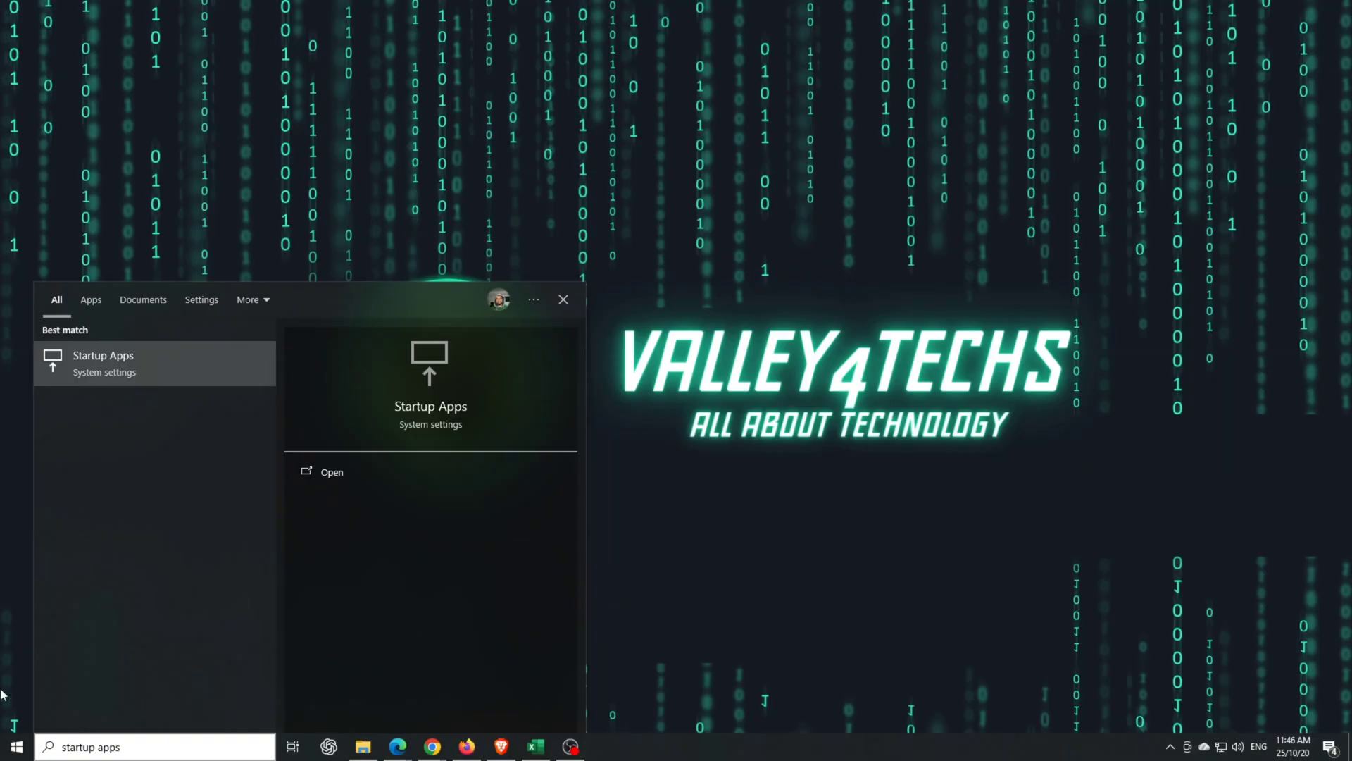
{"action": "mouse_move", "coordinate": [178, 375]}
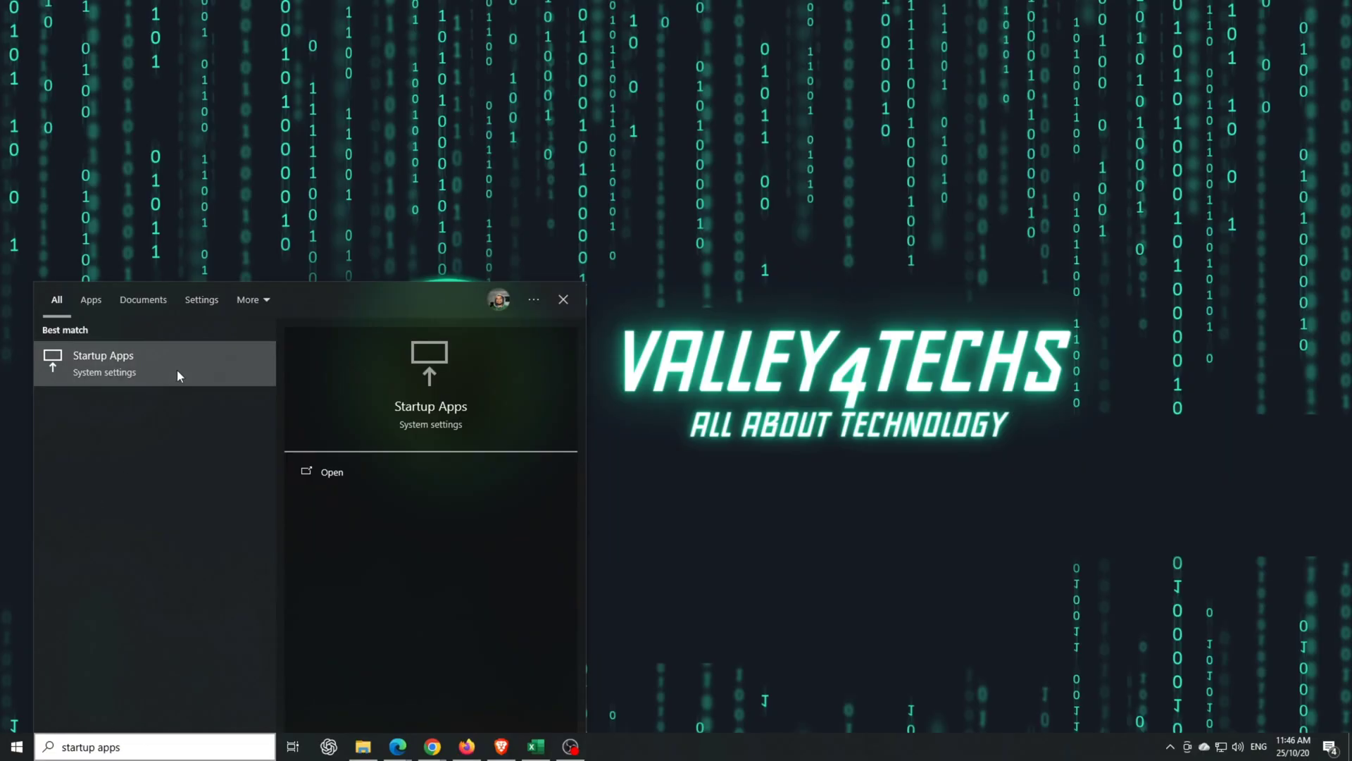
In Startup Apps, switch Microsoft Bing Service and Microsoft Edge to Off
{"action": "left_click", "coordinate": [103, 355]}
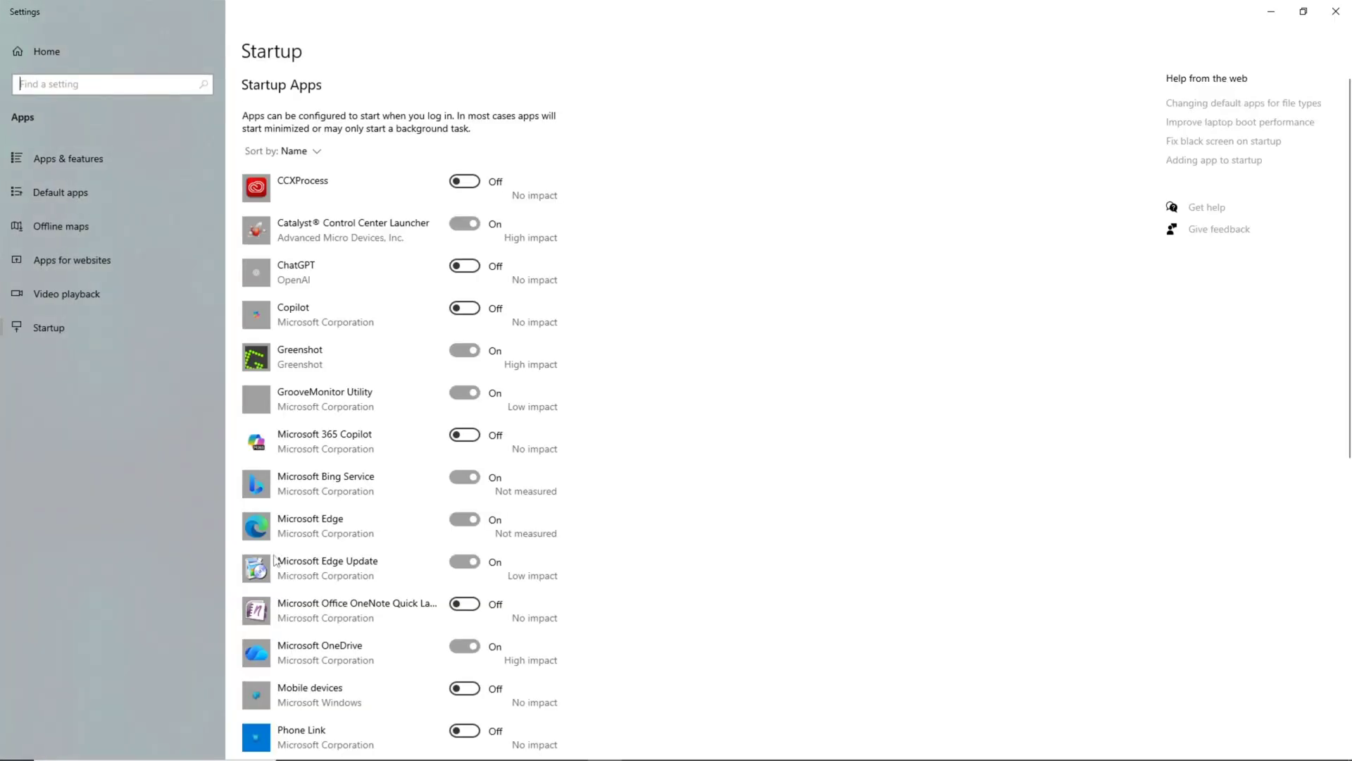
{"action": "scroll", "scroll_direction": "down", "scroll_amount": 3}
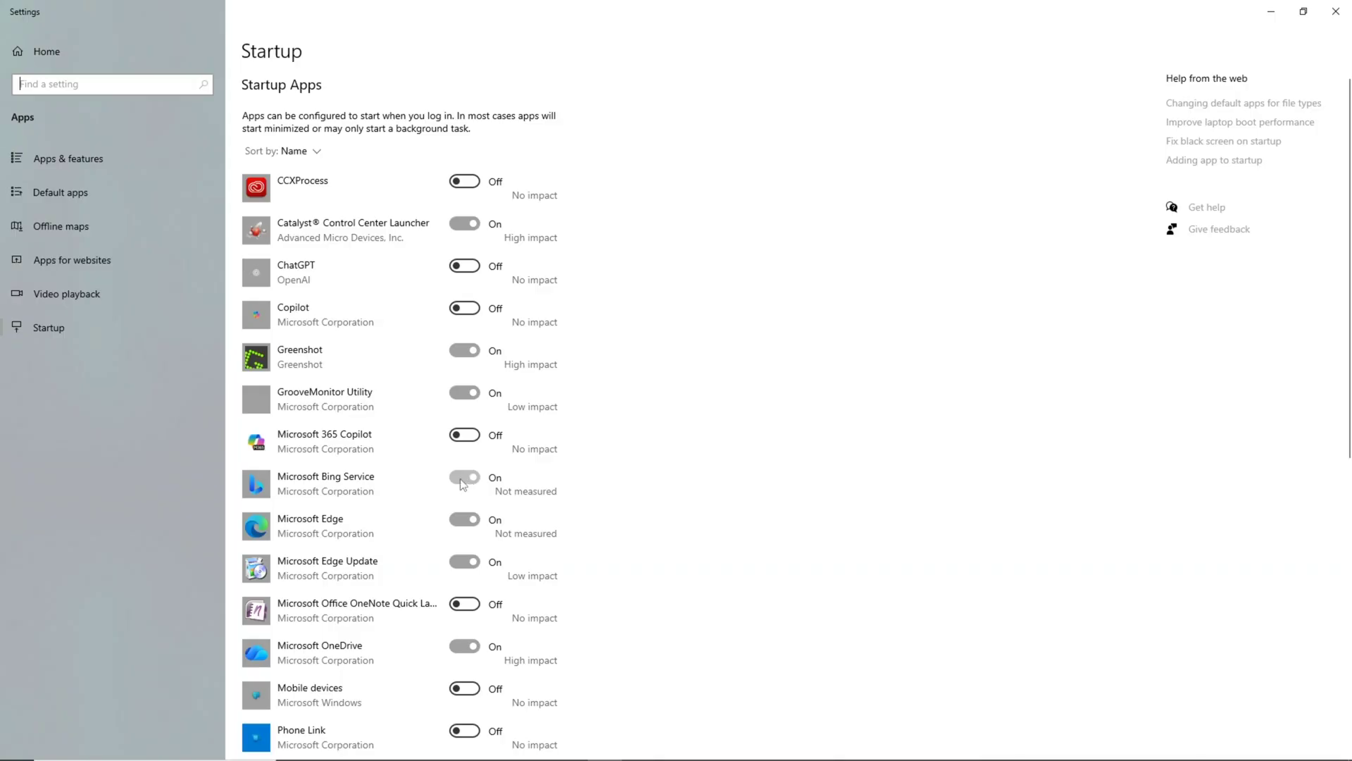
{"action": "left_click", "coordinate": [464, 476]}
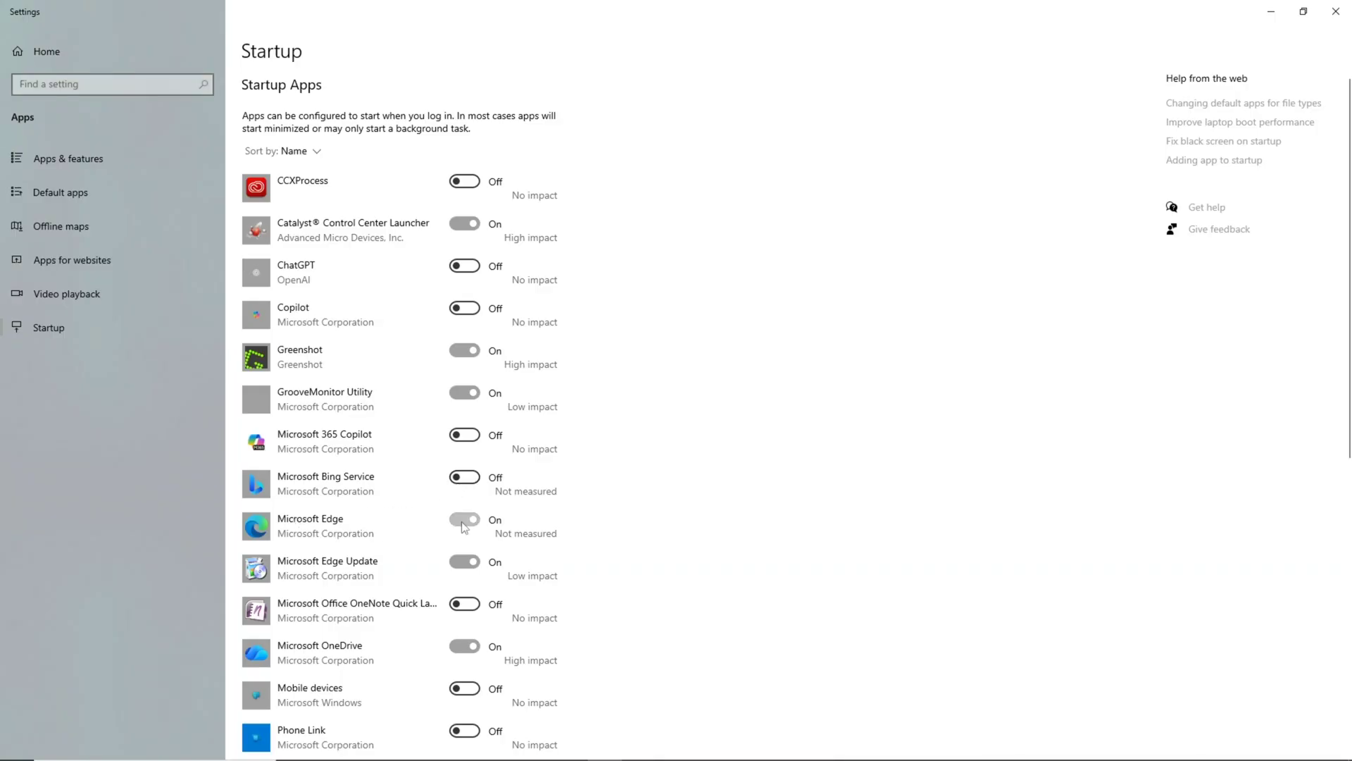
{"action": "left_click", "coordinate": [464, 519]}
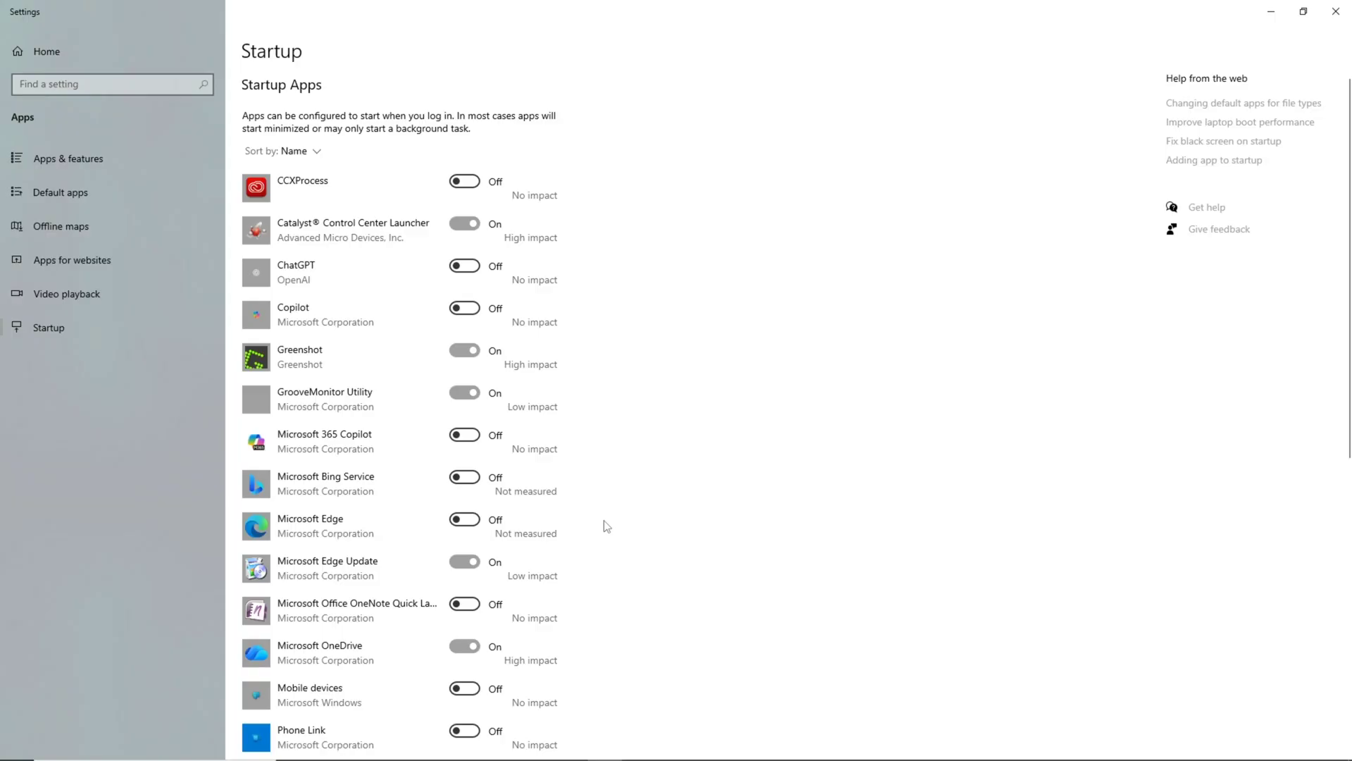